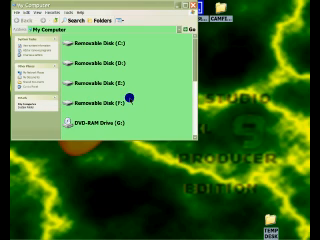
Step: Scroll down the My Computer listing to see the remaining drives
scroll("down", 3)
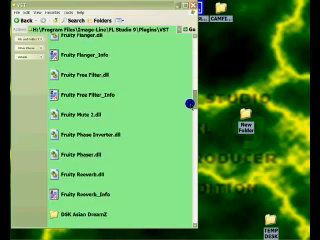
Step: Scroll through the FL Studio 9 Plugins\VST folder to review its plugin folders and .dll files
scroll("down", 3)
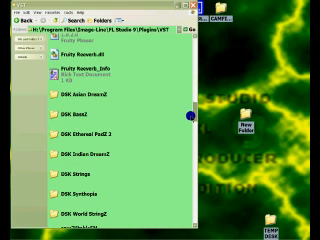
scroll("down", 3)
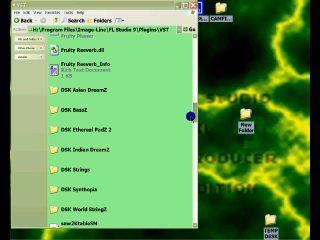
scroll("down", 3)
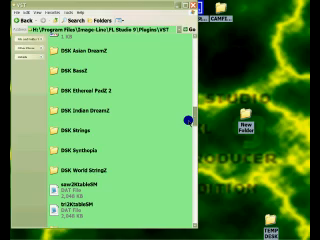
scroll("up", 3)
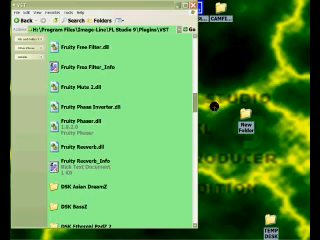
scroll("up", 3)
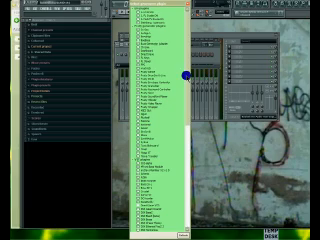
Step: Scroll down FL Studio's plugin list to review the installed effects and generators
scroll("down", 3)
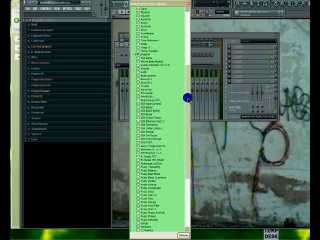
scroll("down", 3)
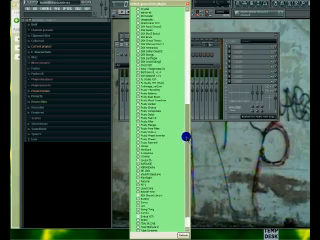
scroll("down", 3)
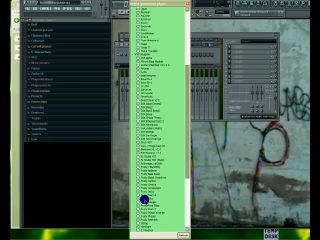
scroll("down", 3)
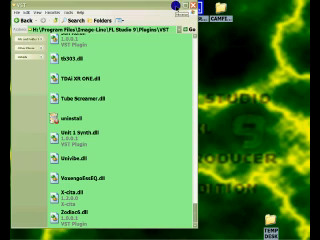
left_click(18, 24)
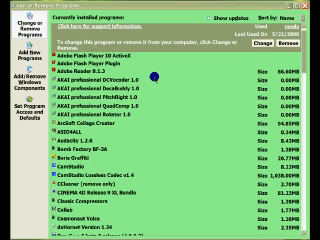
scroll("down", 3)
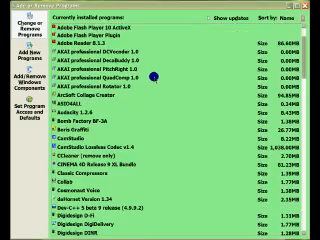
scroll("down", 3)
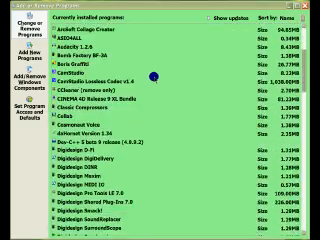
scroll("down", 3)
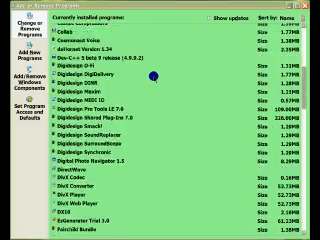
scroll("down", 3)
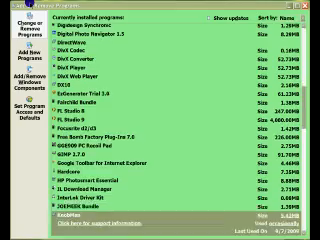
scroll("down", 3)
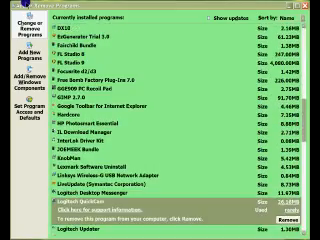
scroll("down", 3)
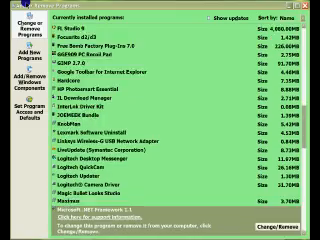
scroll("down", 3)
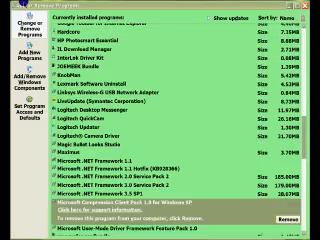
scroll("down", 3)
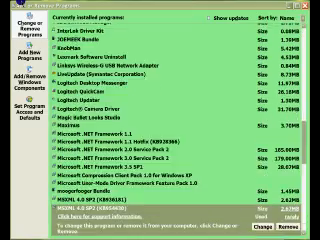
scroll("down", 3)
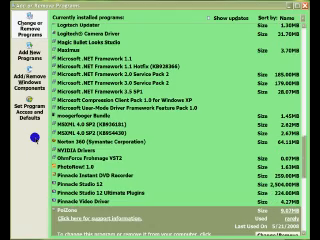
scroll("down", 3)
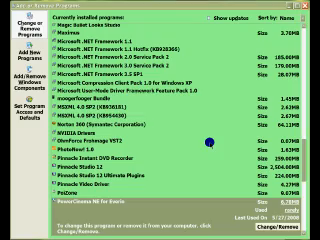
scroll("down", 3)
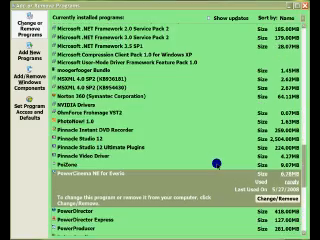
scroll("down", 3)
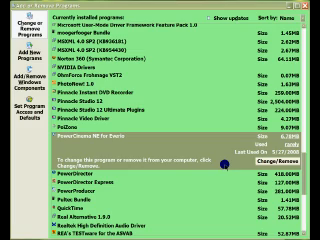